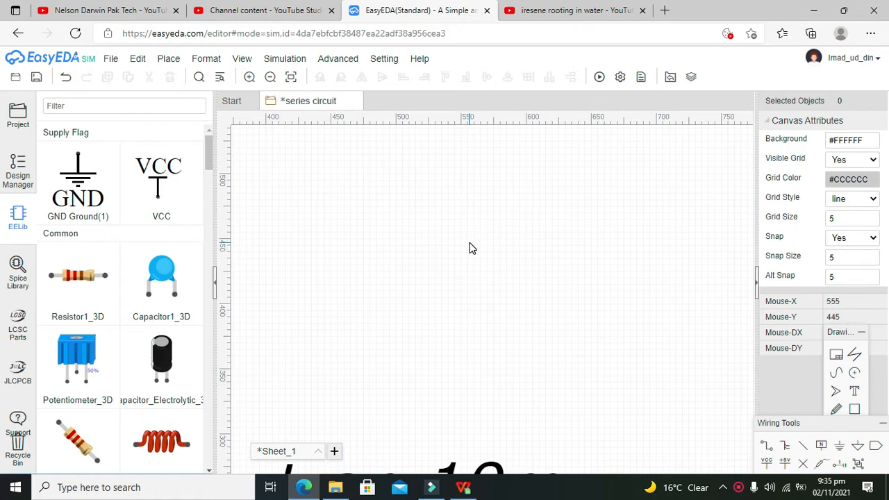
mouse_move(472, 239)
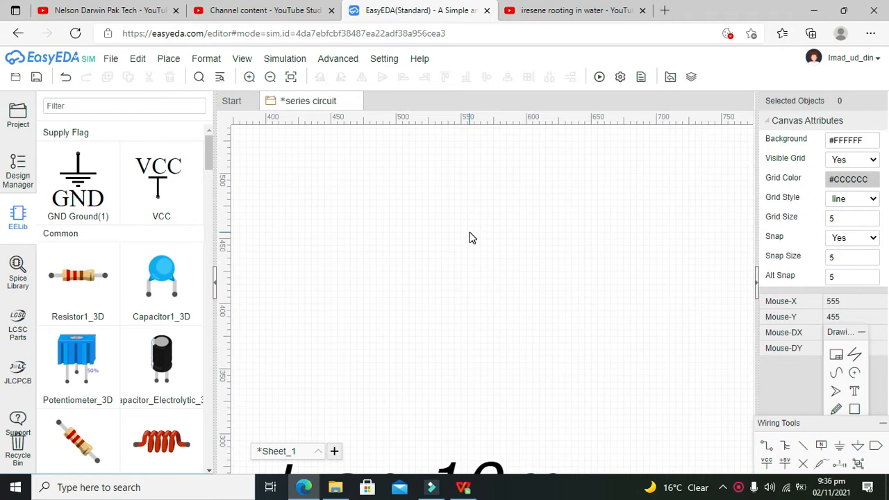
mouse_move(227, 172)
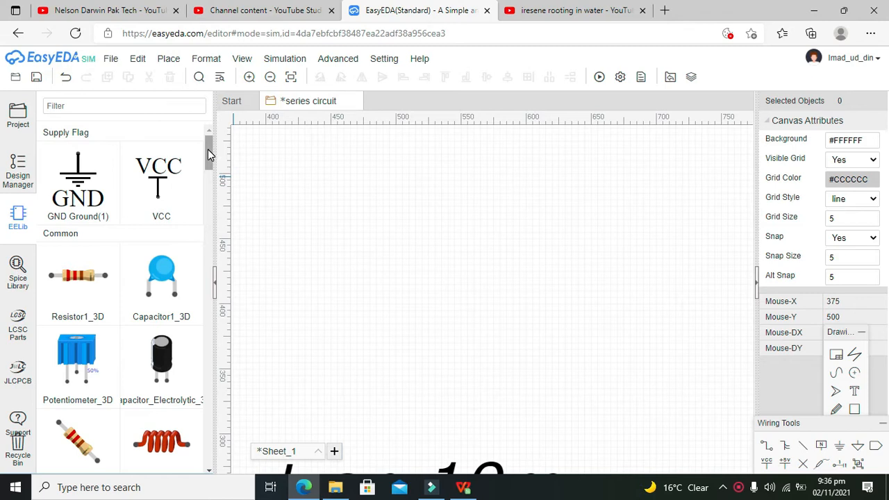
Place a 1K resistor R1 from EELib near the sheet centre, choosing the US-style symbol
left_click(205, 58)
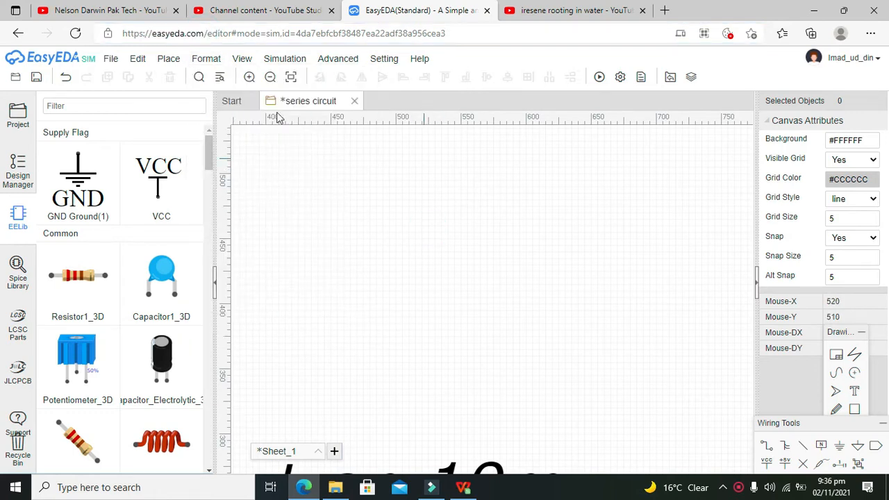
mouse_move(418, 190)
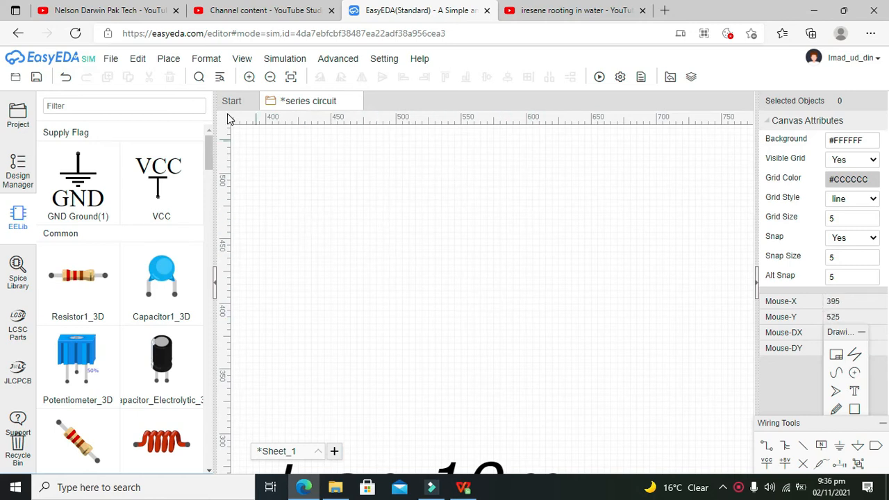
scroll("down", 3)
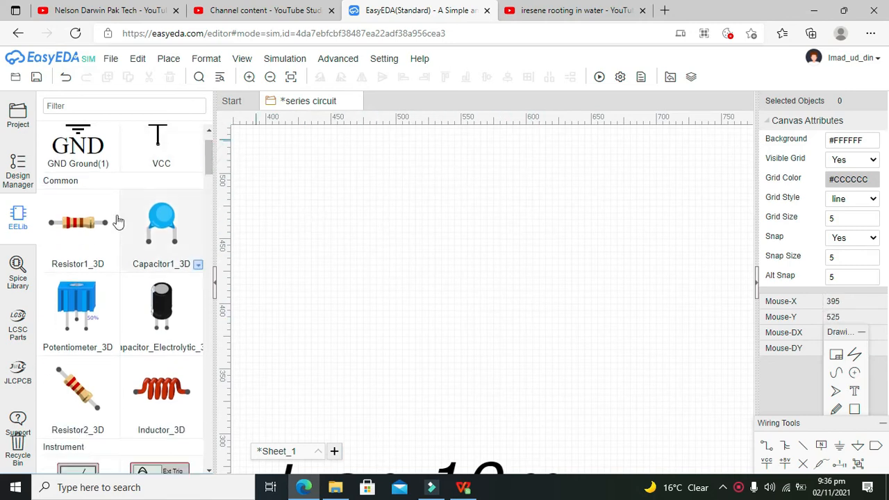
left_click(117, 264)
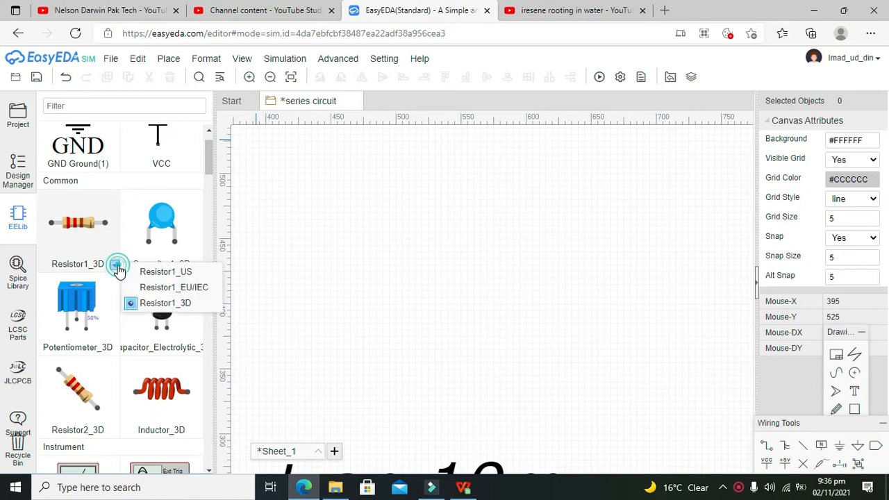
left_click(165, 271)
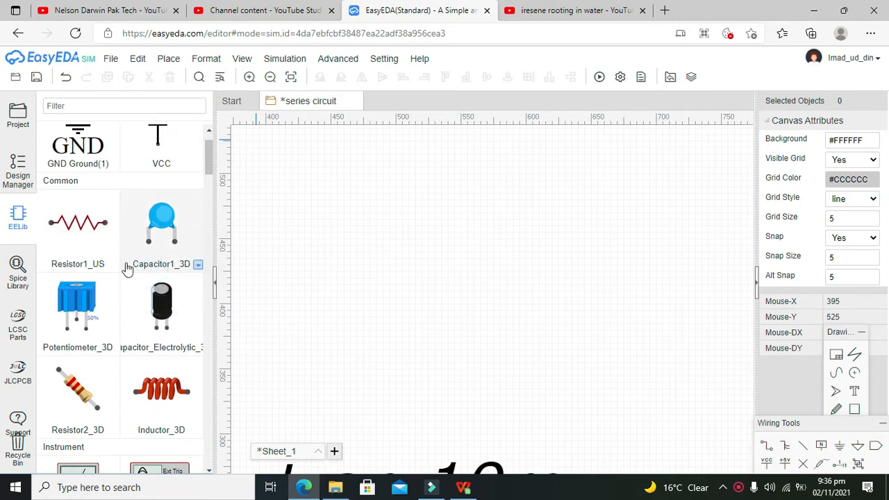
left_click(197, 264)
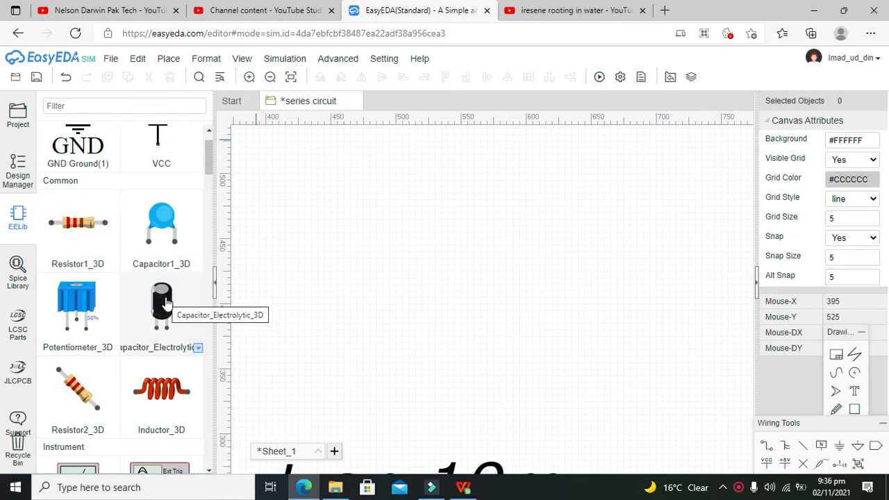
mouse_move(78, 223)
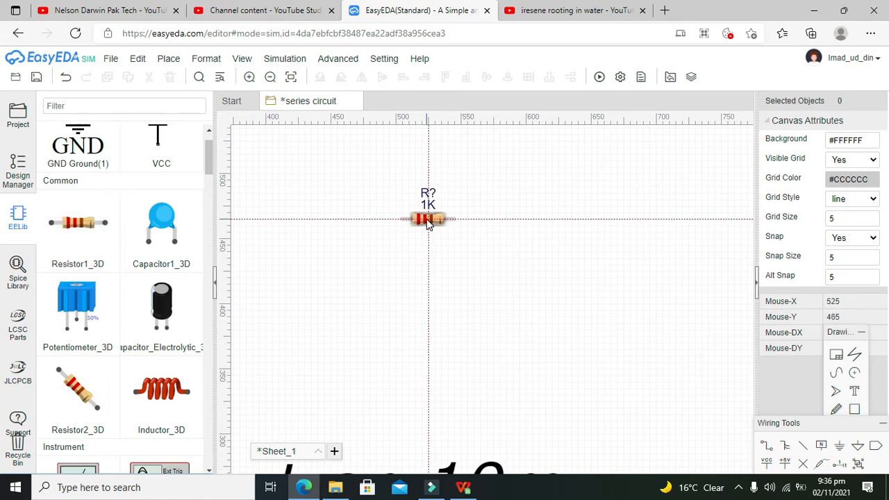
left_click_drag(427, 219, 519, 258)
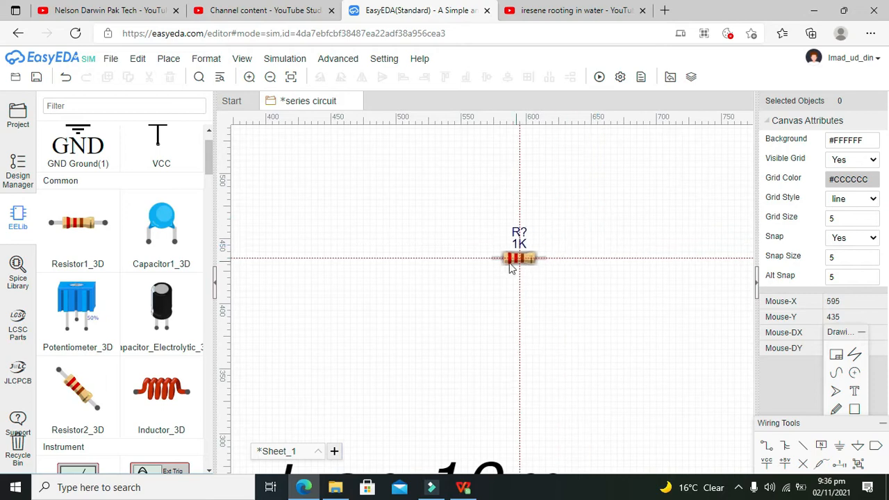
left_click_drag(519, 259, 414, 270)
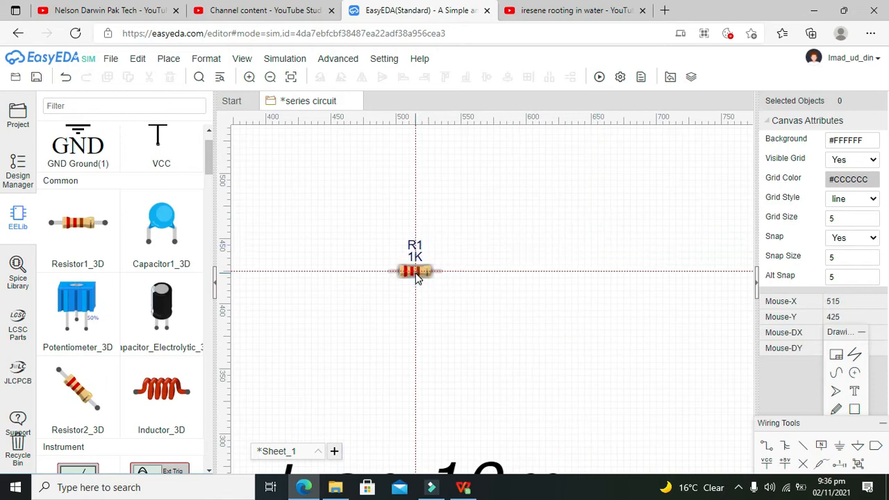
left_click(413, 271)
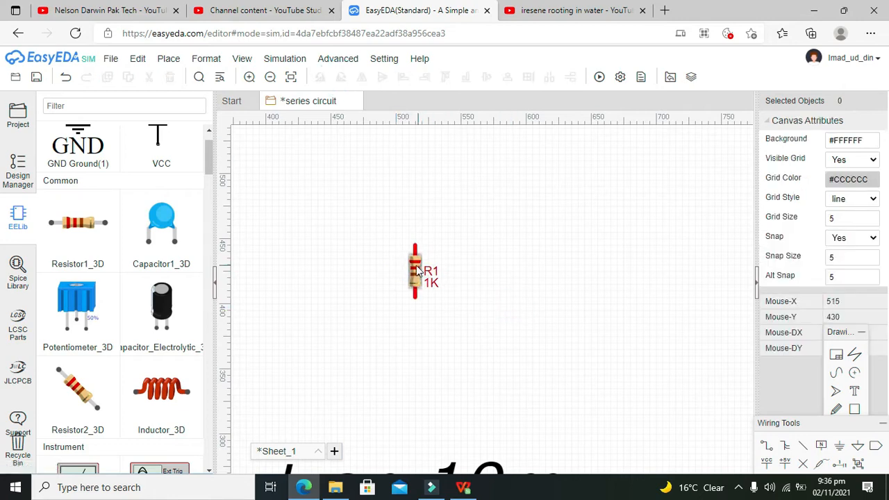
Paste two copies as R2 and R3, lined up to the right of R1
right_click(416, 271)
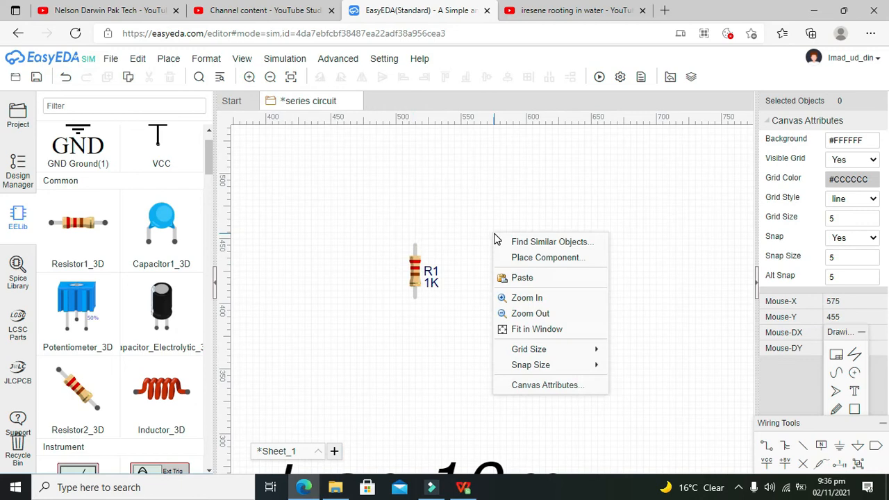
left_click(522, 278)
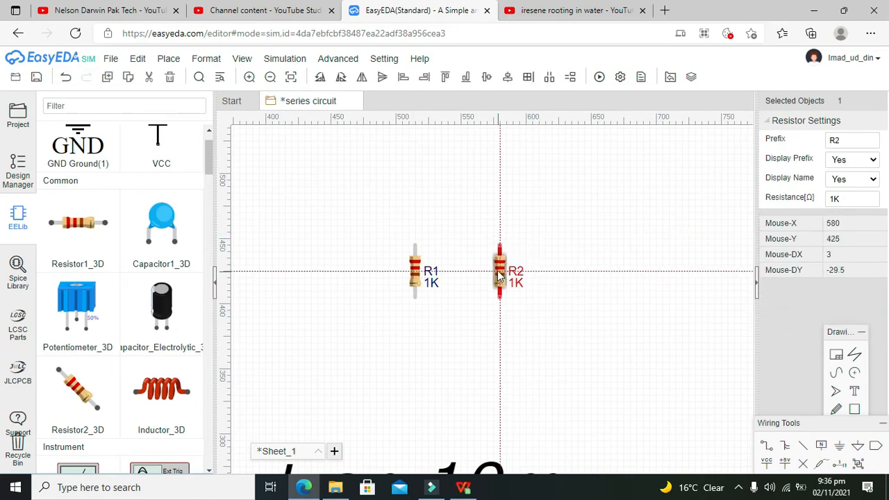
left_click(594, 268)
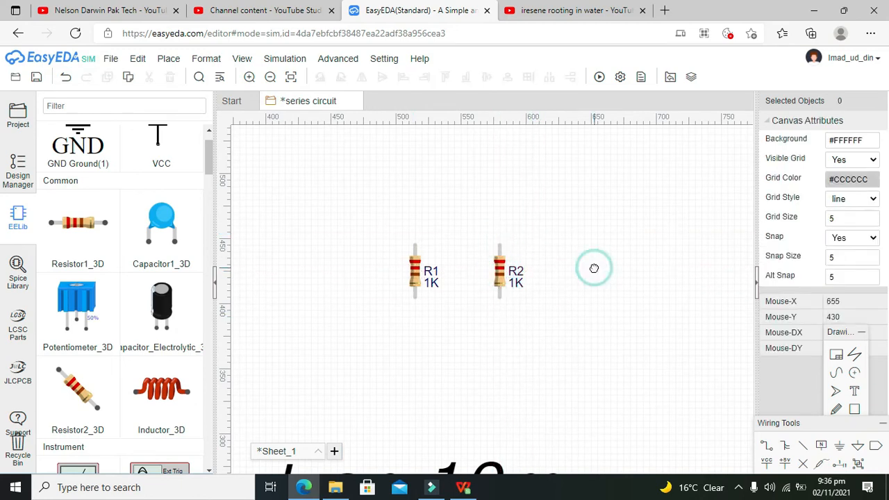
left_click(578, 281)
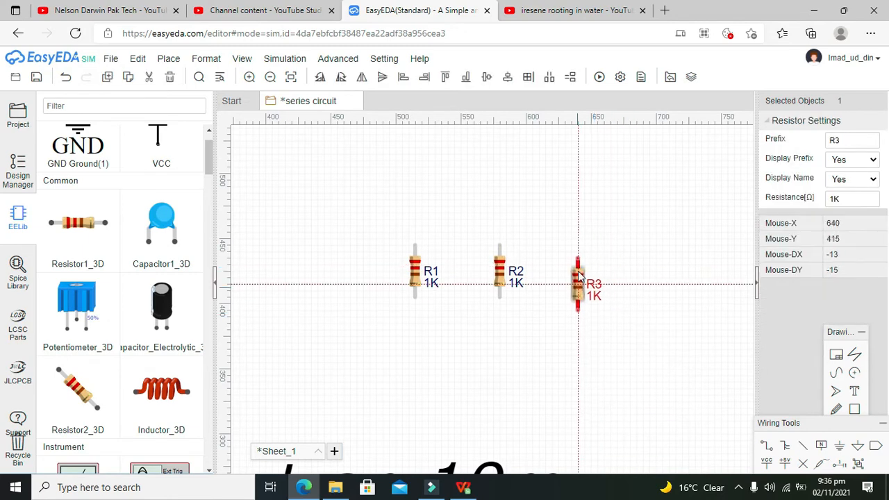
left_click_drag(578, 283, 584, 271)
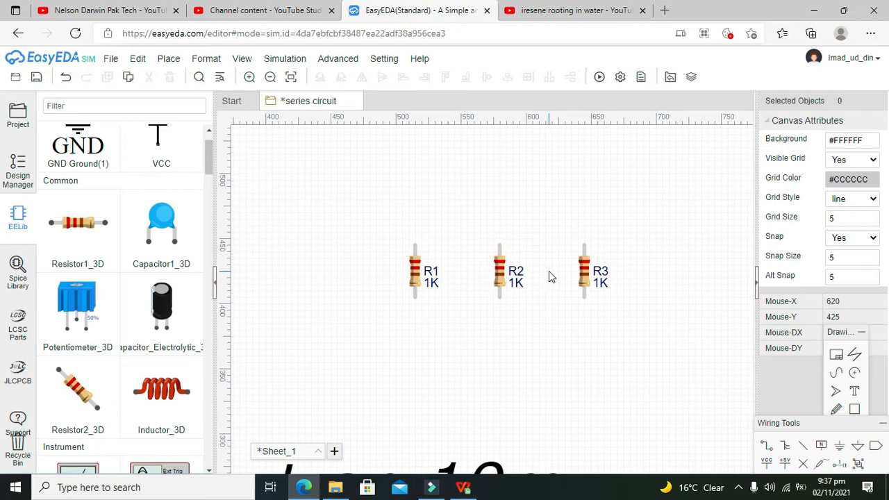
mouse_move(413, 297)
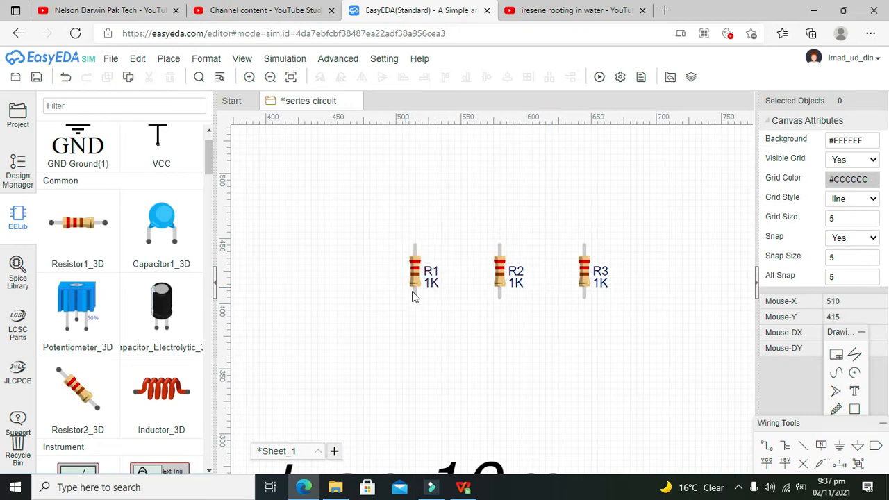
mouse_move(420, 234)
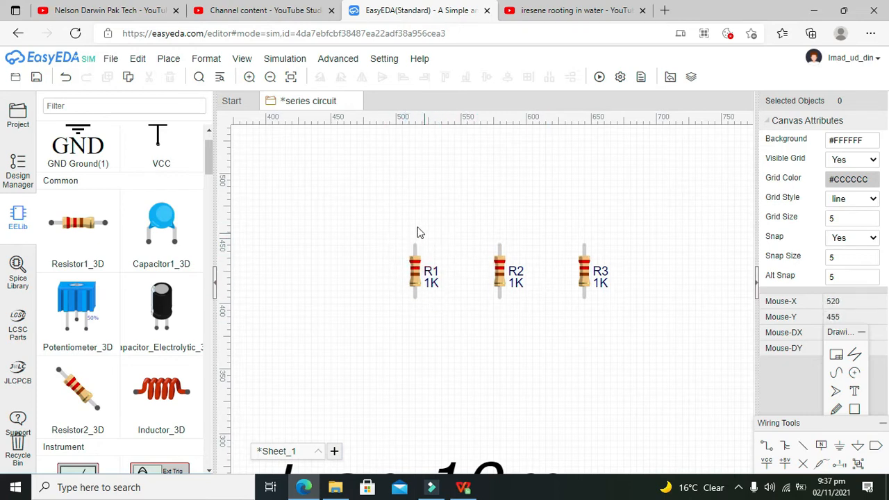
mouse_move(447, 257)
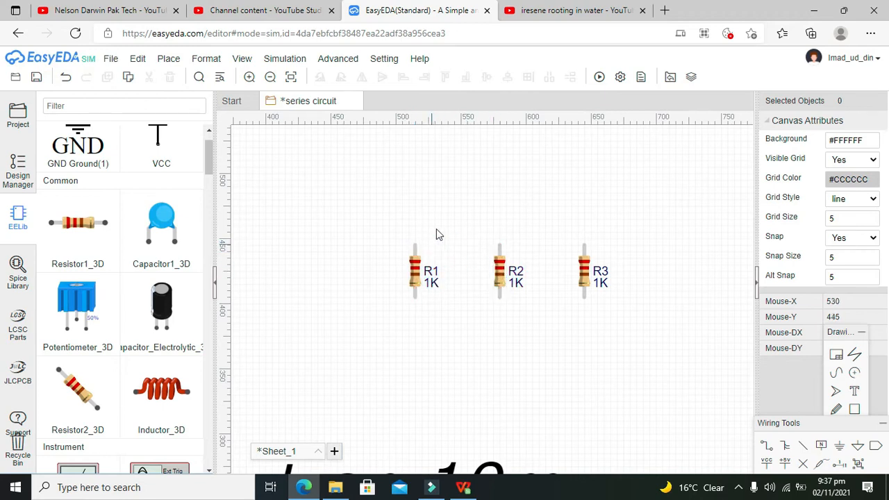
left_click(500, 271)
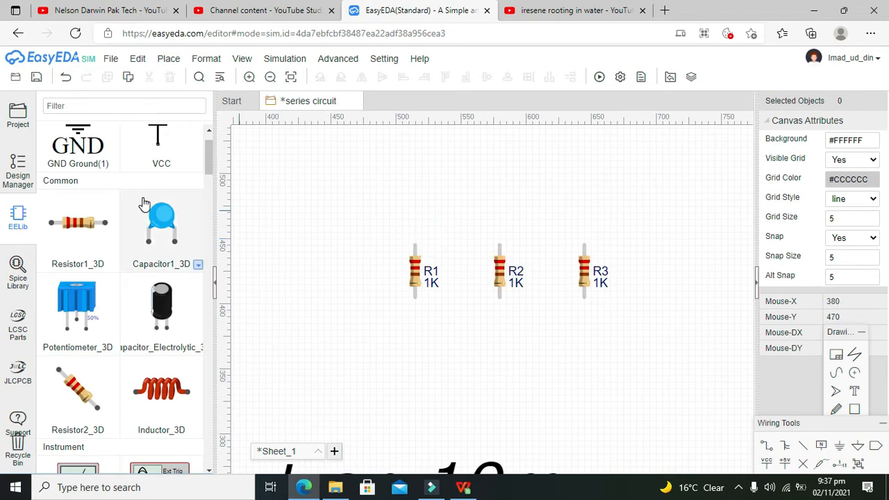
Place source V1 and wire the tops and bottoms of R1–R3 into a closed parallel circuit
scroll("down", 3)
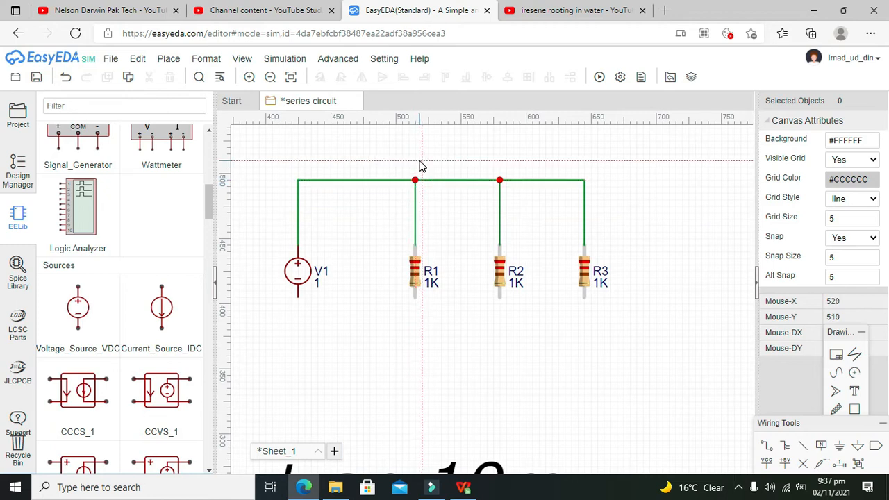
left_click(414, 271)
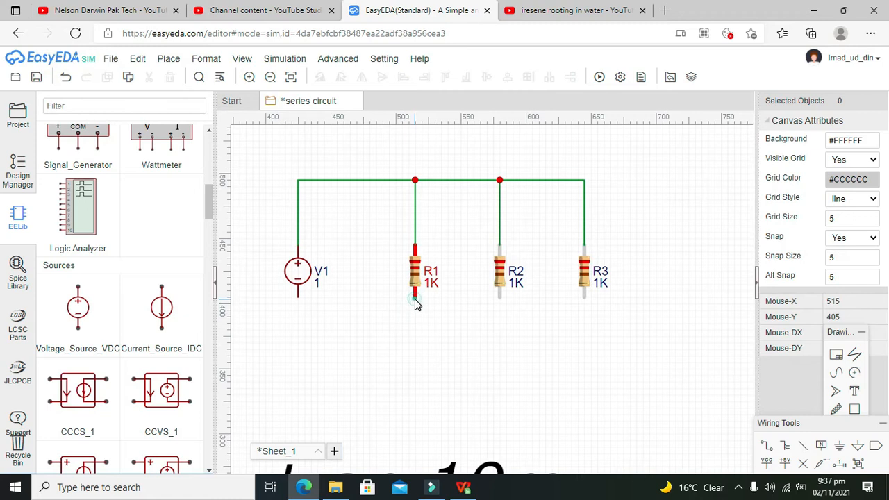
left_click_drag(415, 303, 586, 340)
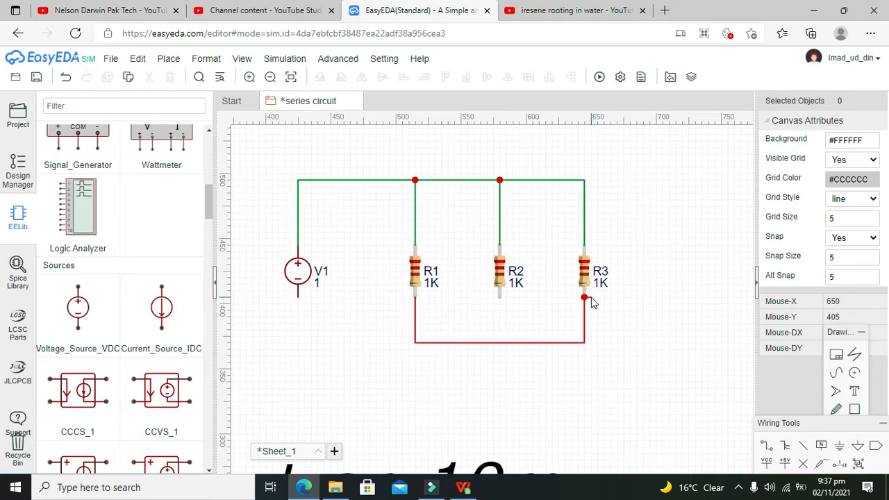
left_click(584, 299)
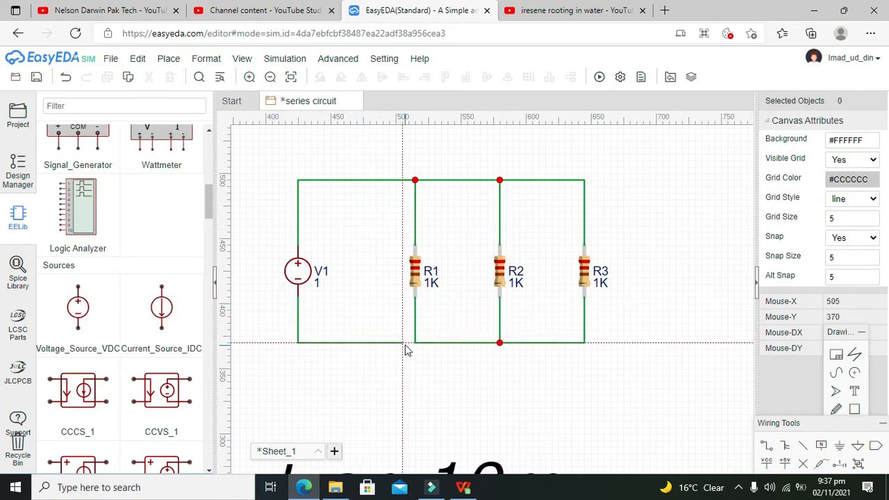
mouse_move(368, 264)
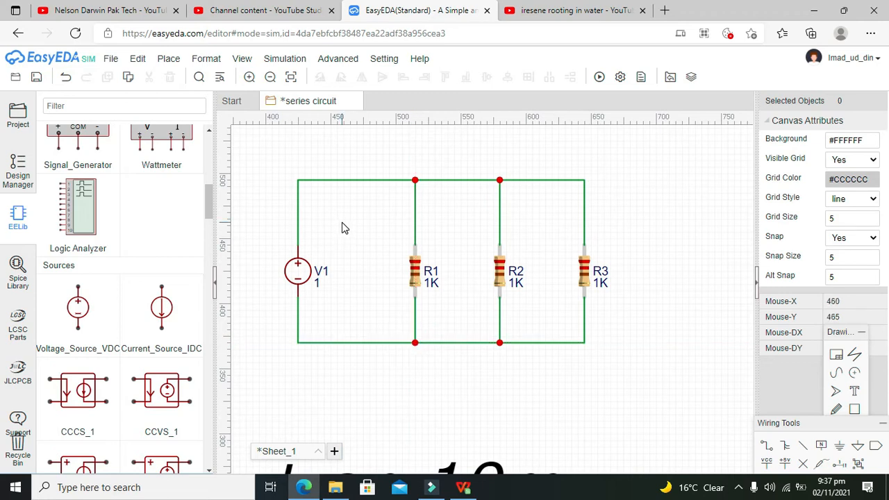
mouse_move(596, 276)
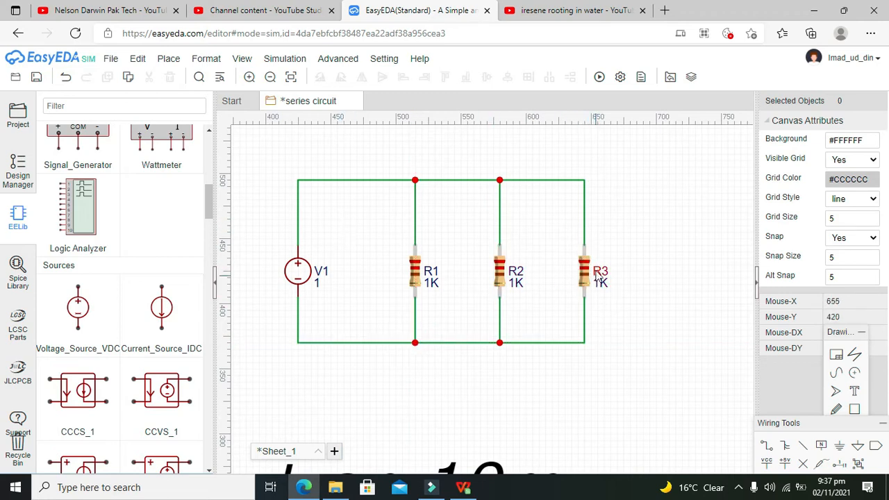
mouse_move(566, 284)
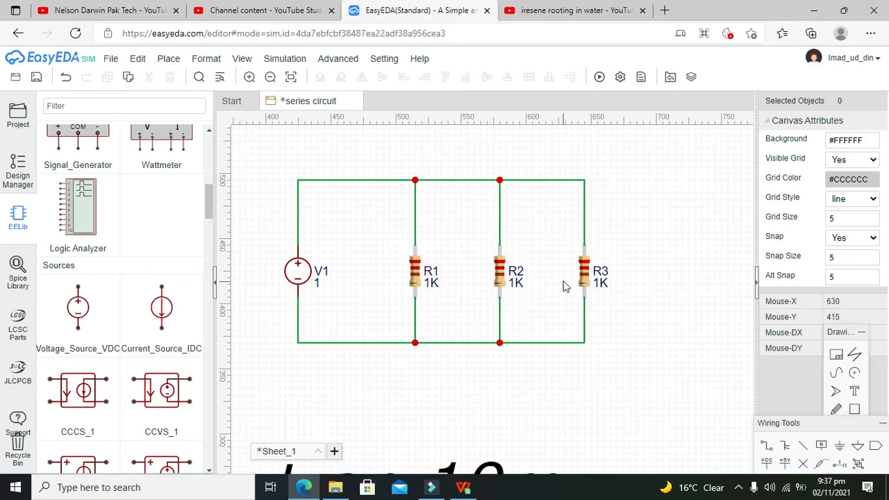
mouse_move(544, 269)
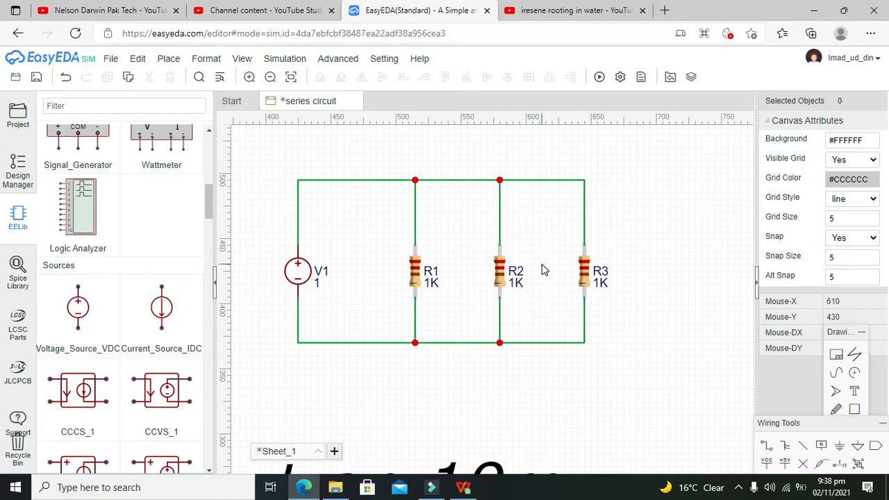
mouse_move(405, 287)
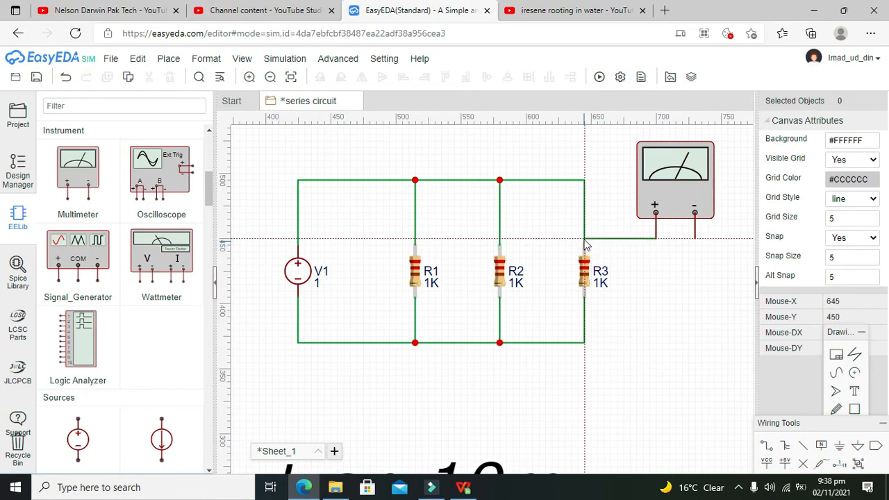
mouse_move(697, 243)
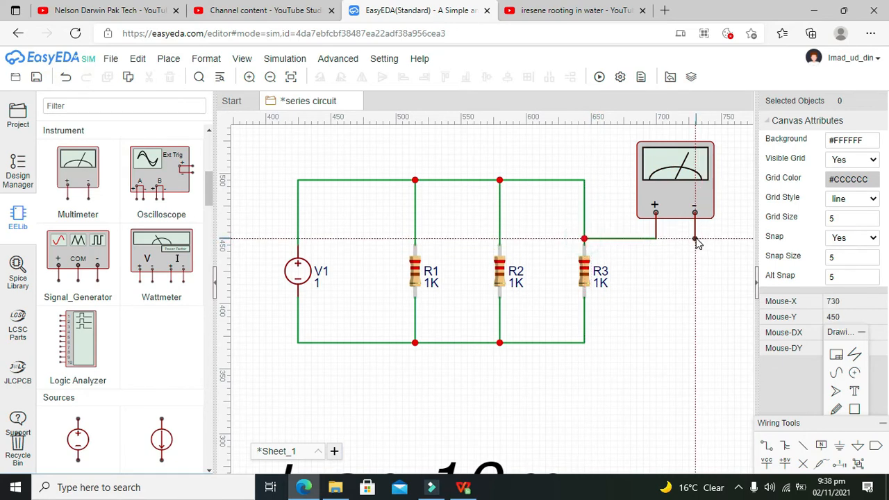
Wire the first multimeter across R3 and move the copy XMM2 beneath the resistors
left_click_drag(694, 239, 584, 303)
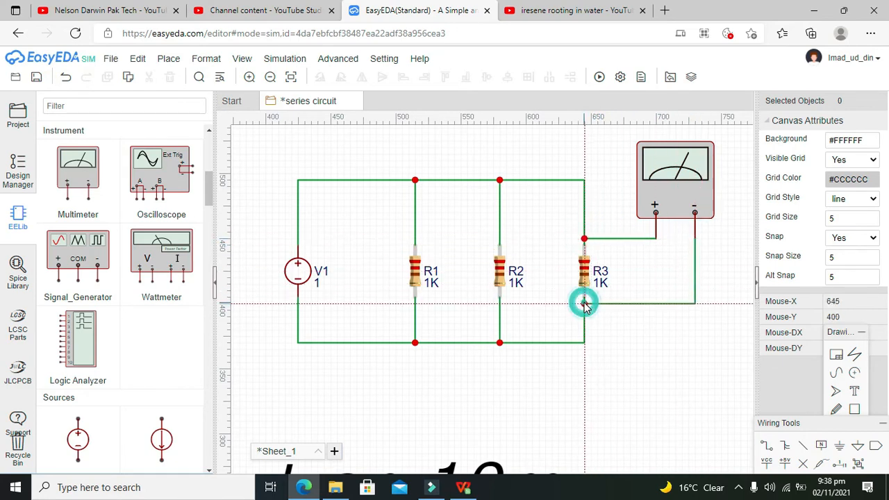
left_click(673, 174)
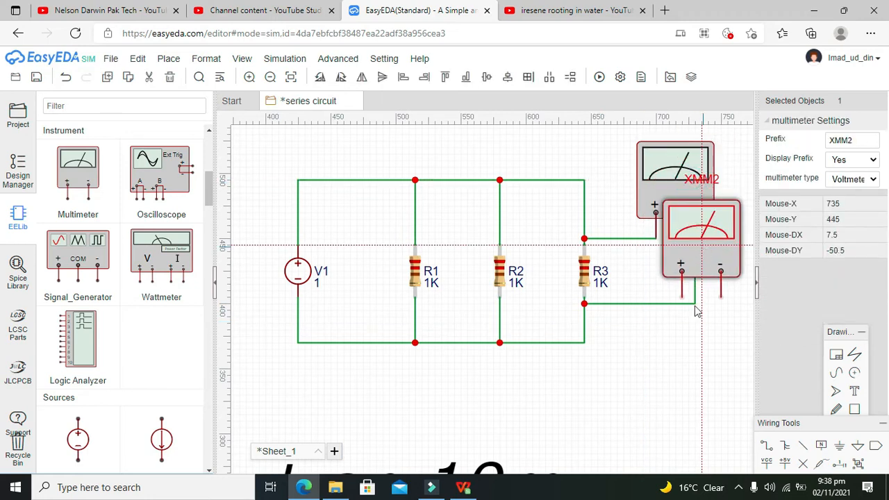
left_click_drag(701, 239, 578, 377)
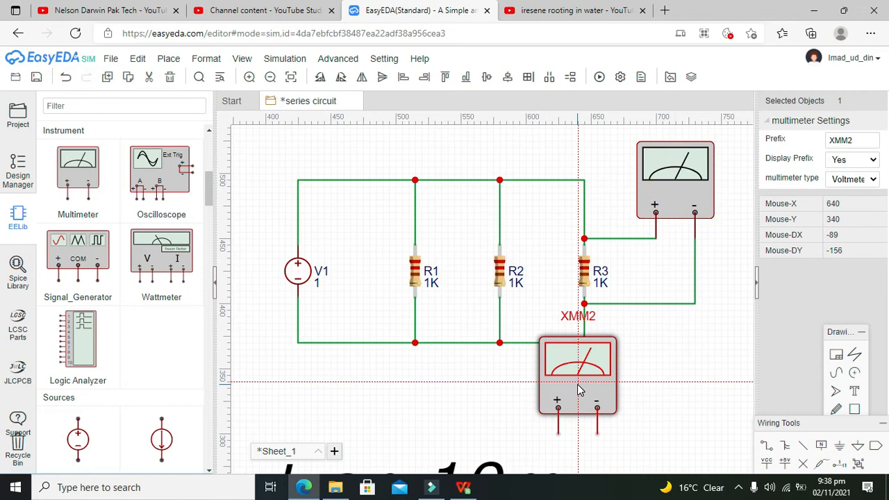
left_click_drag(577, 375, 647, 375)
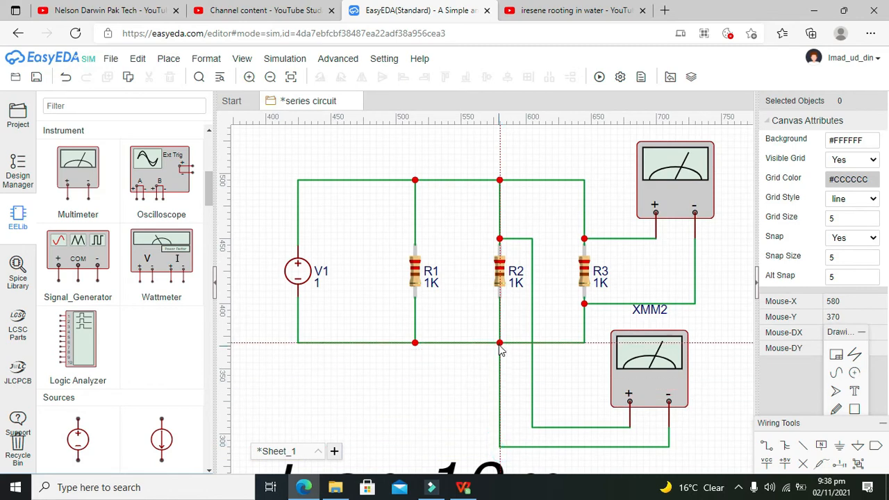
mouse_move(452, 367)
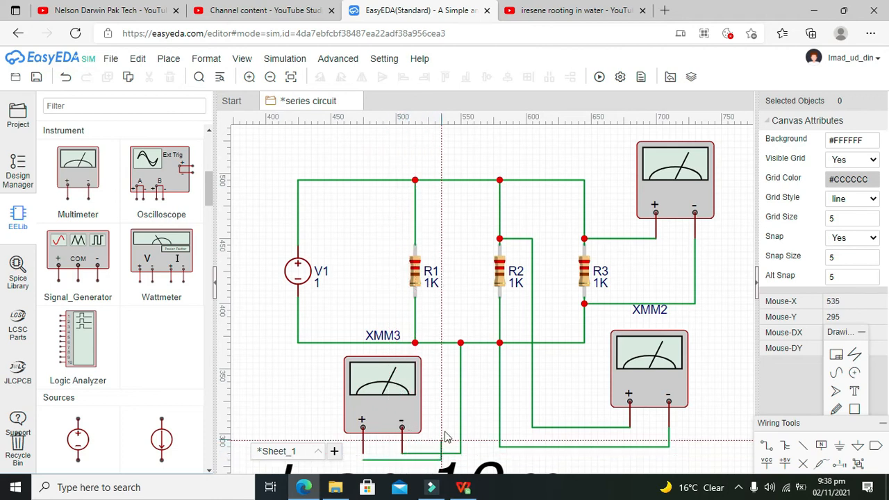
mouse_move(452, 247)
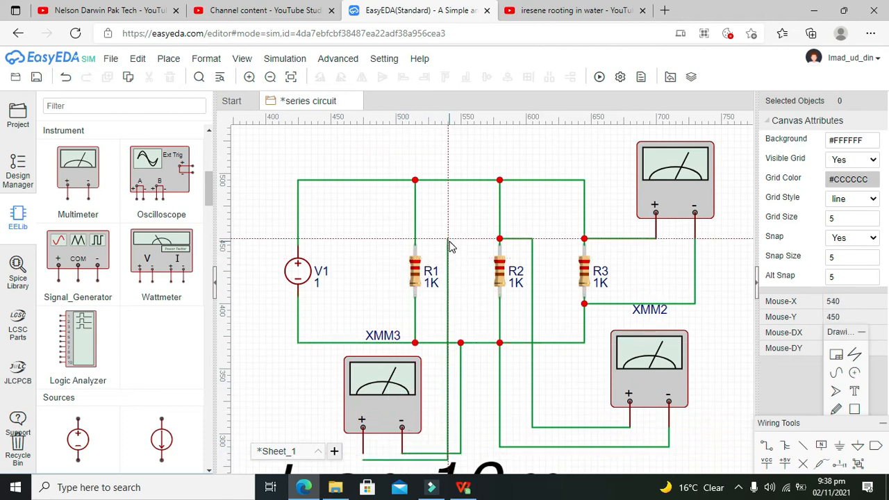
mouse_move(405, 233)
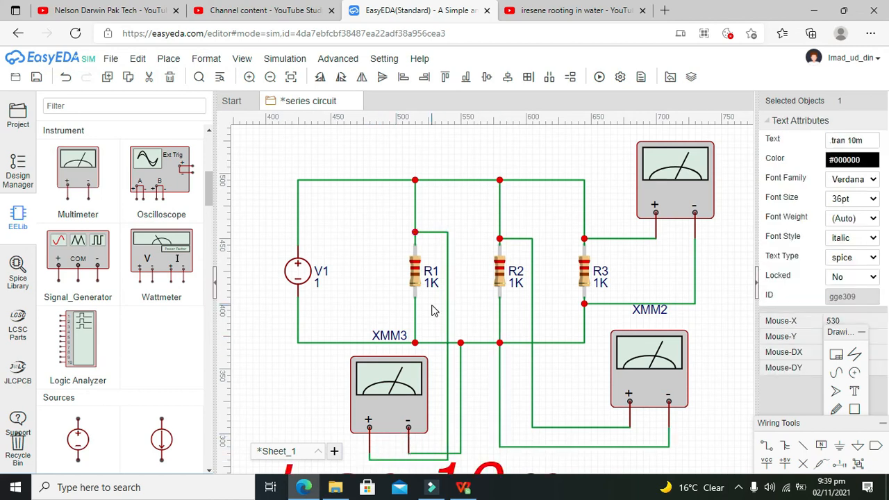
Change V1's DC Value from 1 V to 12 V
left_click(297, 271)
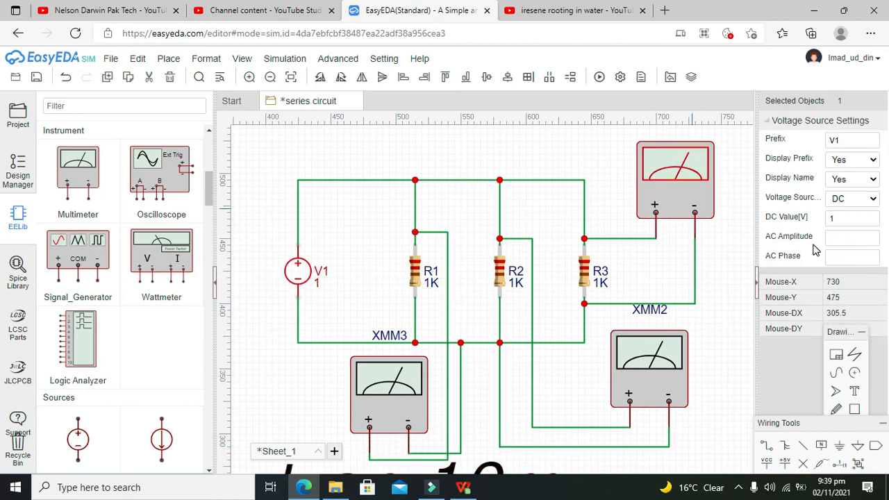
left_click(853, 217)
type("2")
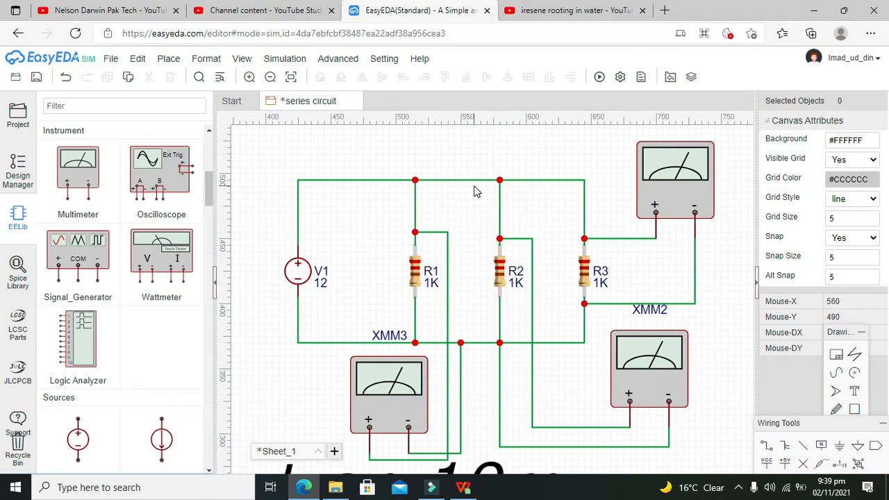
Attempt a simulation and acknowledge the No GND error
left_click(599, 78)
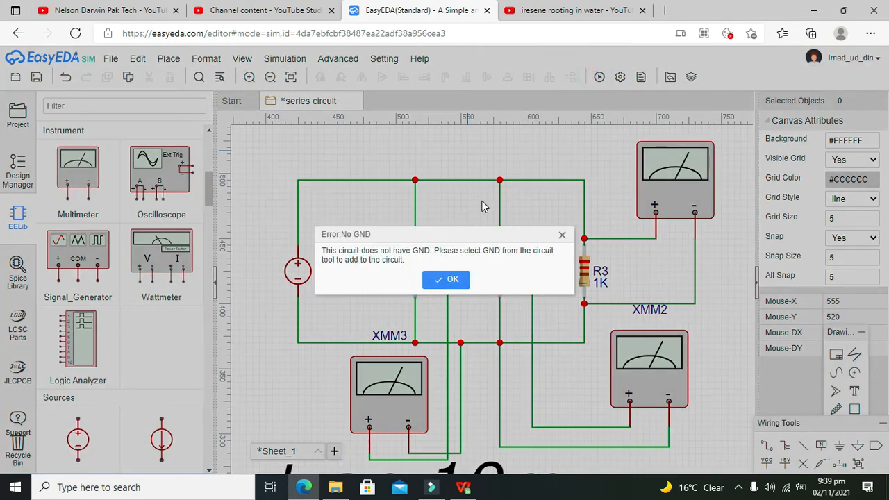
left_click(446, 279)
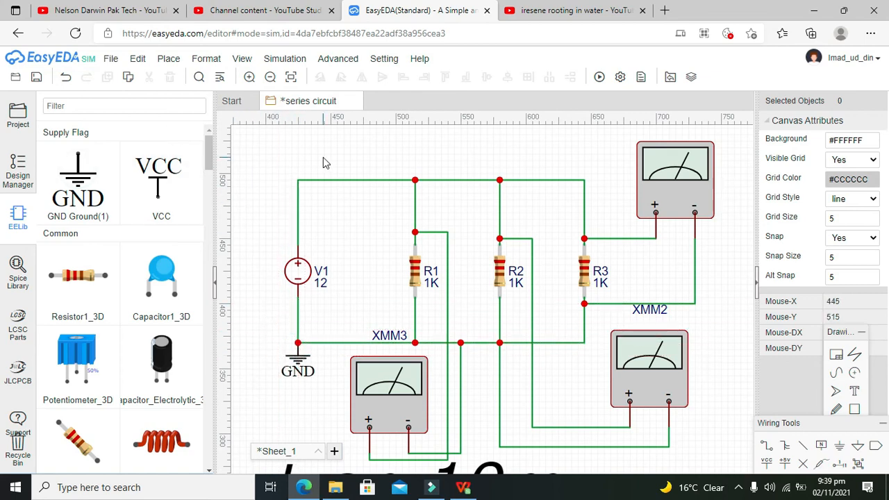
Run the simulation so all three multimeters read 12V
left_click(599, 78)
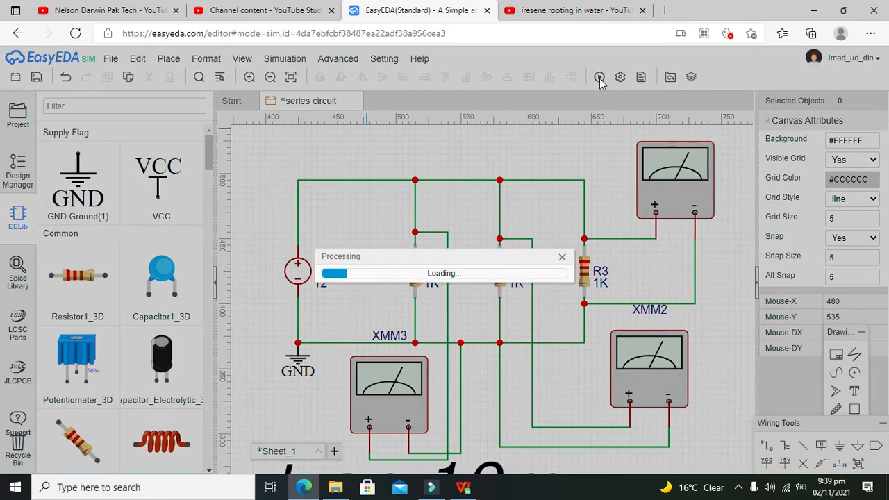
left_click(598, 78)
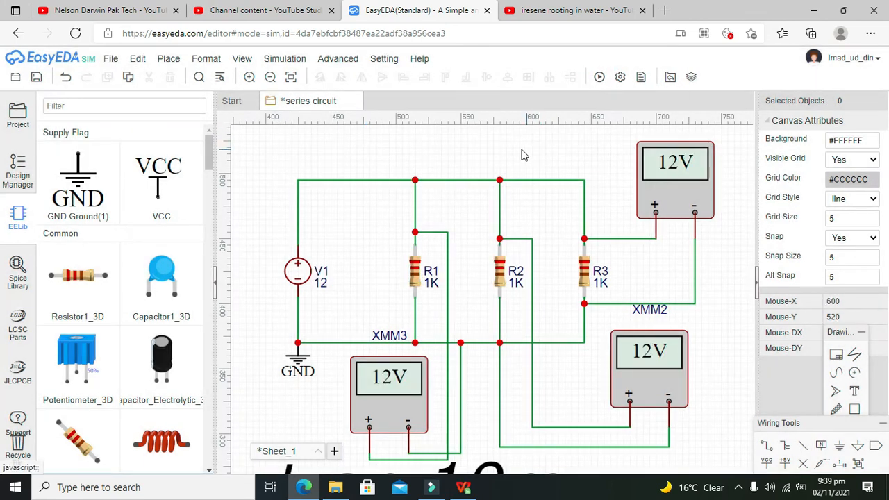
mouse_move(733, 279)
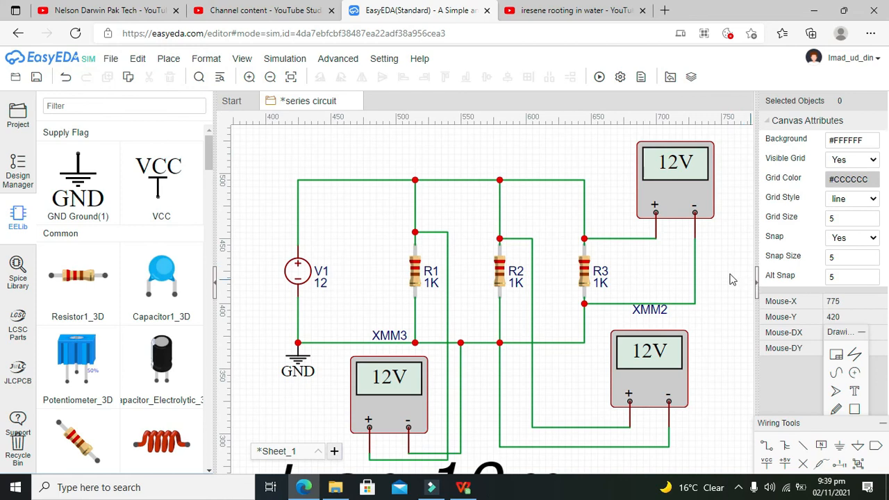
mouse_move(562, 267)
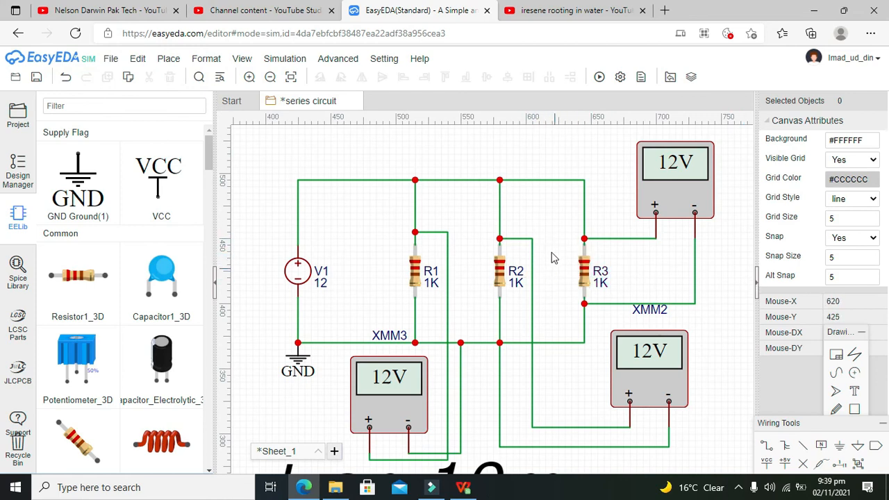
mouse_move(544, 270)
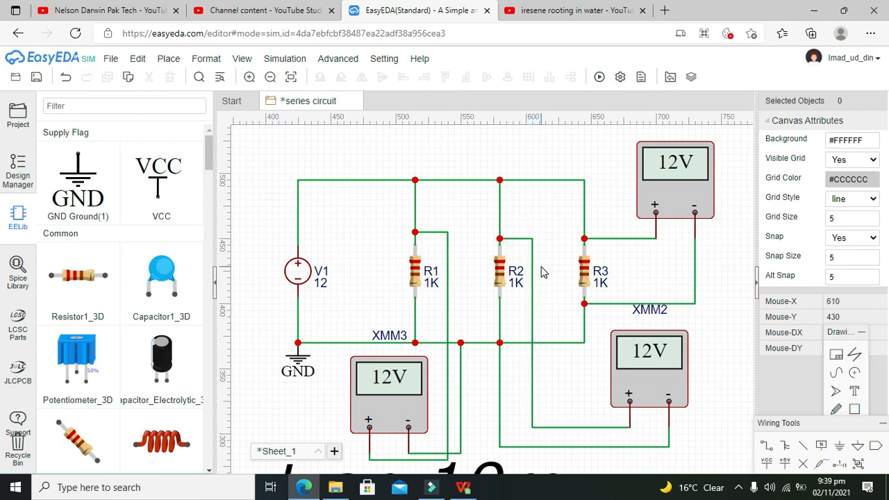
mouse_move(545, 270)
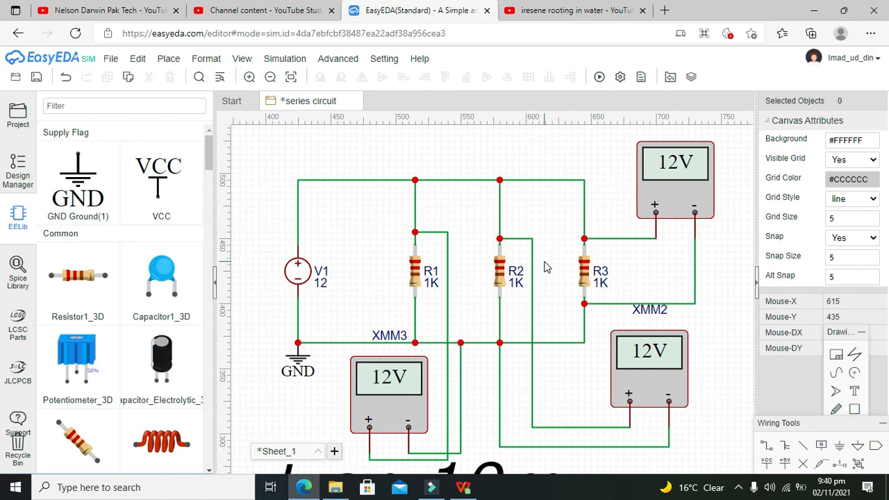
mouse_move(733, 489)
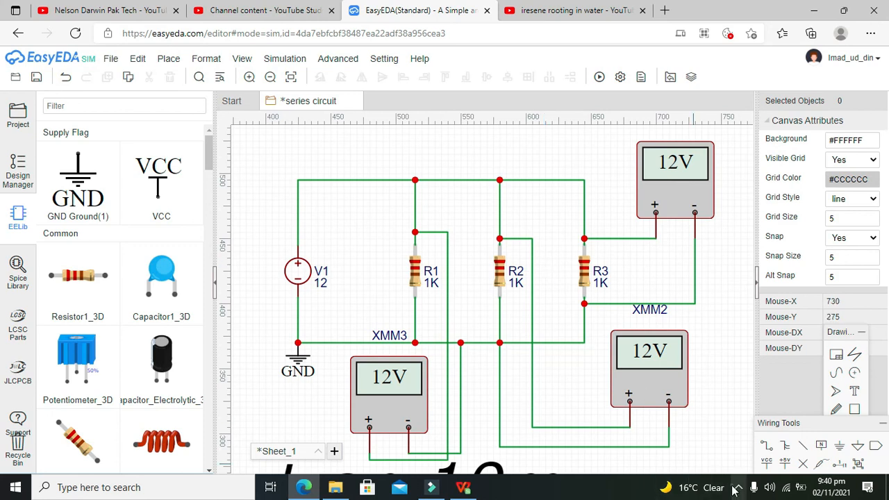